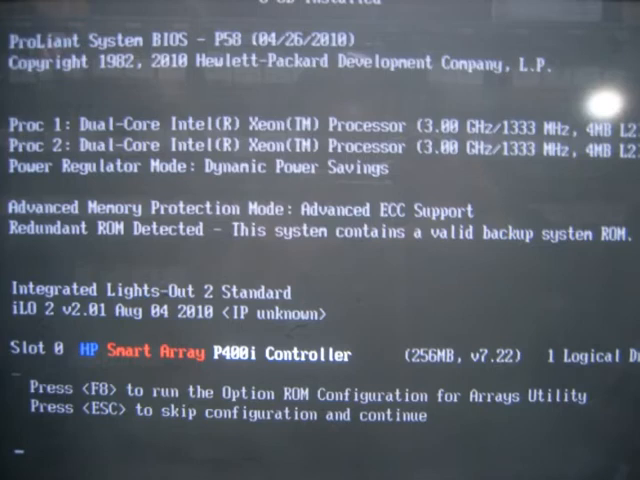
- Enter HP Option ROM Configuration for Arrays with F8 and choose Select Boot Volume
key("f8")
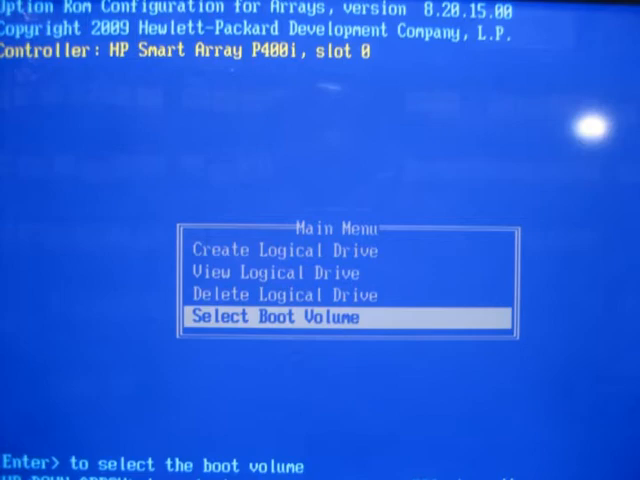
key("enter")
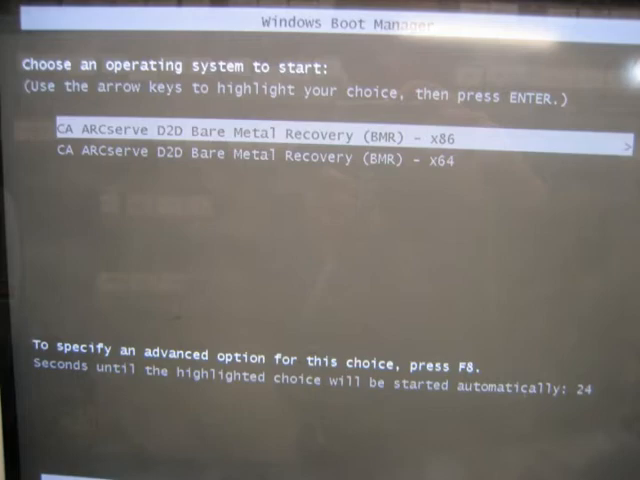
- Boot the x86 BMR environment with English and US keyboard, choosing the 1:04:15 PM recovery point
key("enter")
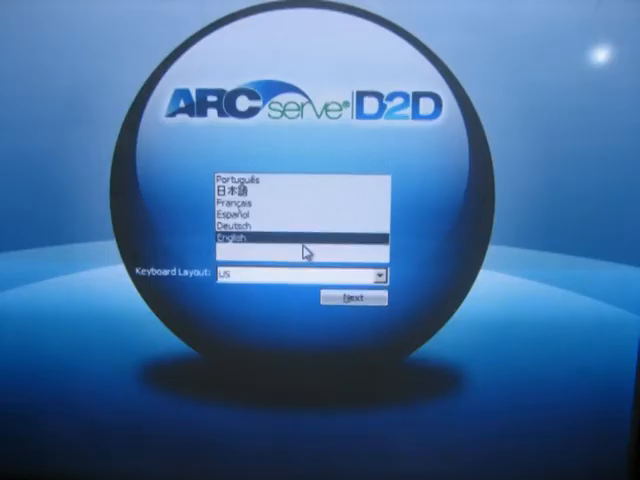
left_click(351, 299)
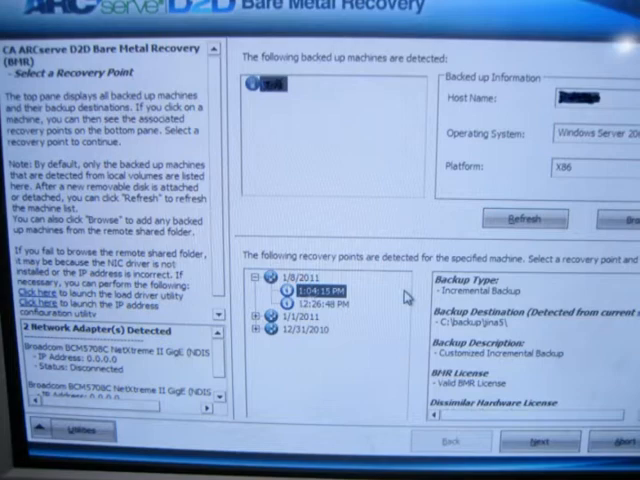
left_click(540, 440)
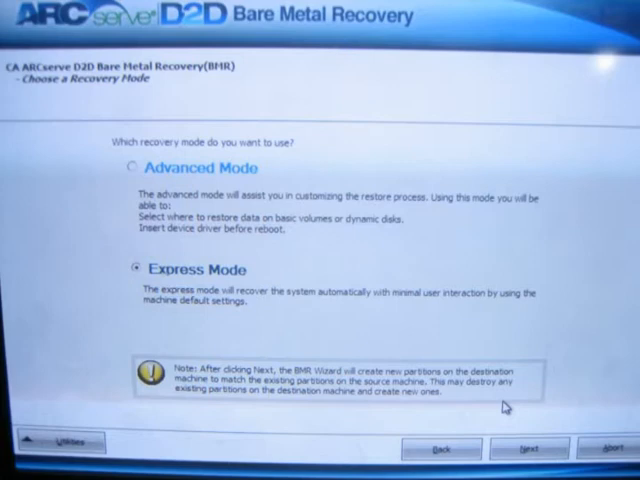
- Keep express recovery mode and resize destination C: to 286069 MB
left_click(530, 448)
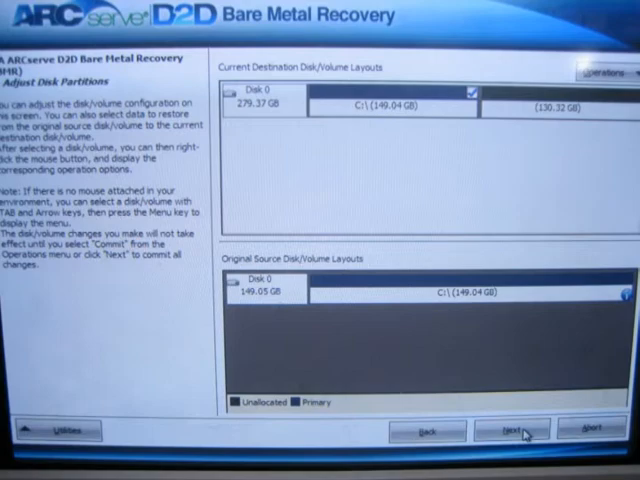
right_click(380, 120)
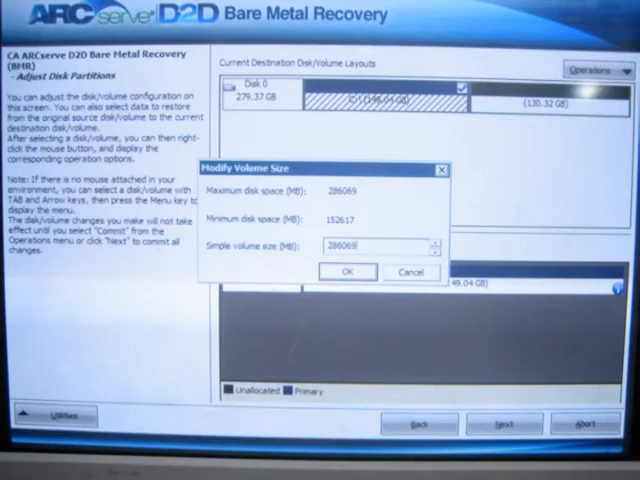
left_click(347, 271)
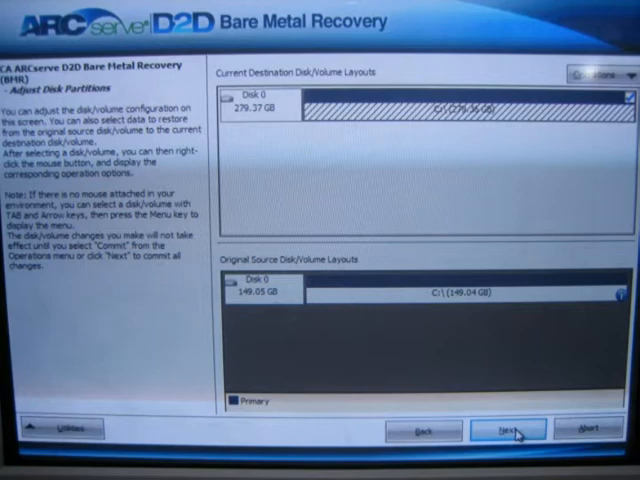
left_click(510, 430)
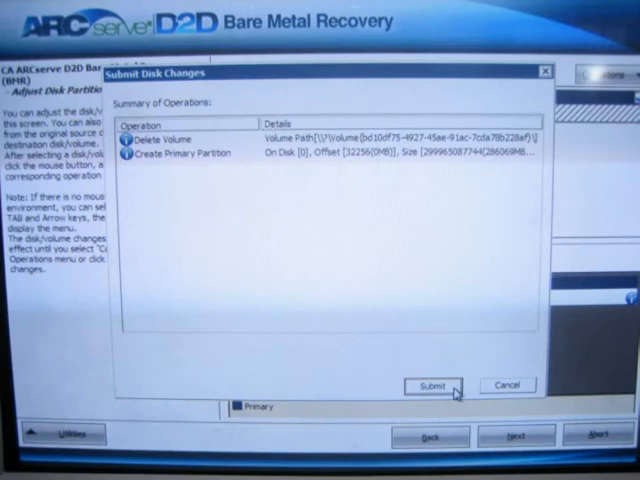
- Submit the disk changes, close the results, and approve the C: restore summary to start restoring
left_click(432, 387)
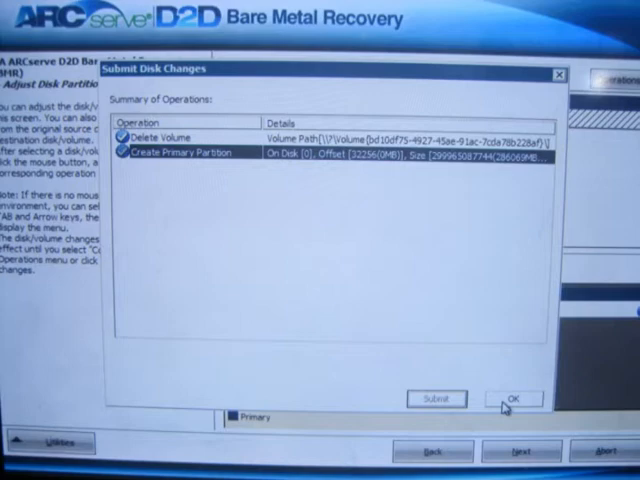
left_click(514, 399)
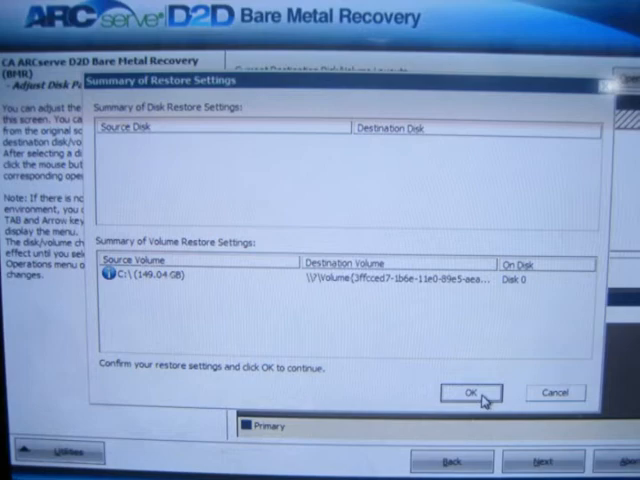
left_click(470, 392)
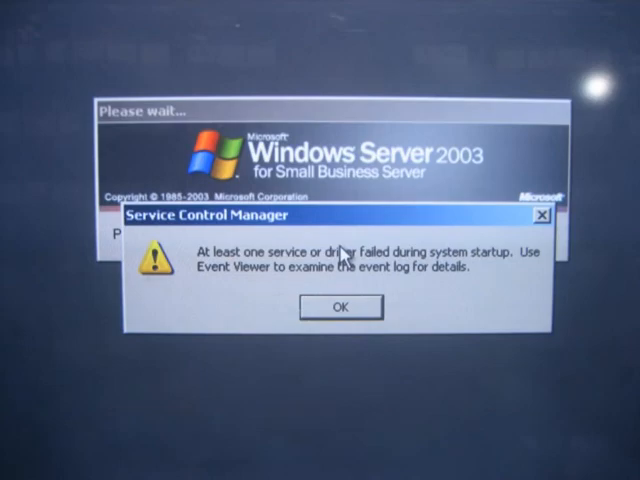
- Dismiss the Service Control Manager warning and log the shutdown reason 'migration'
left_click(339, 307)
type("migration")
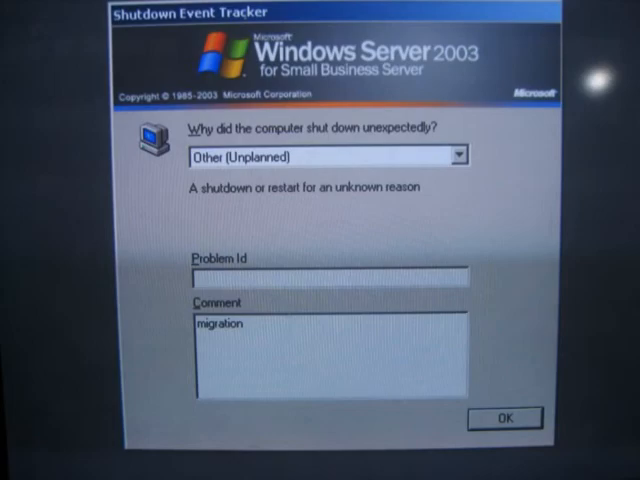
left_click(504, 417)
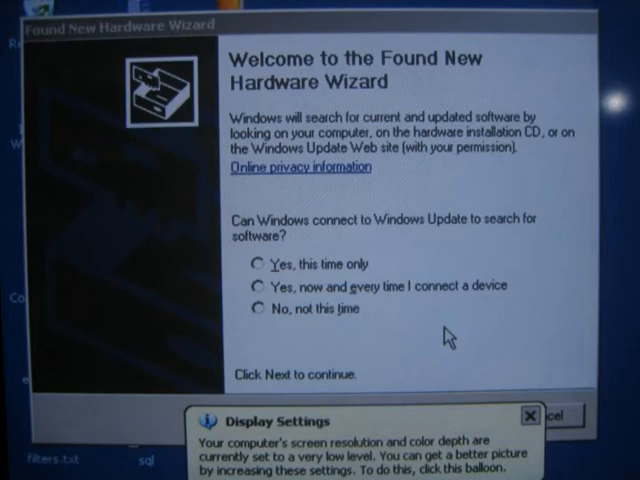
- Install the iLO 2 Legacy Support driver from C:\drivers, skipping Windows Update
left_click(441, 418)
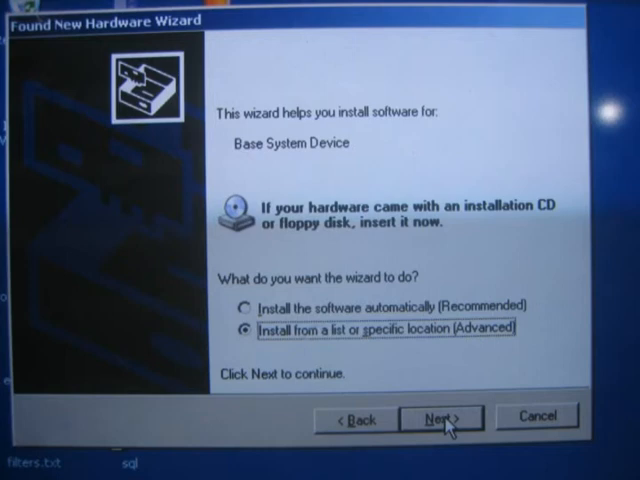
left_click(441, 418)
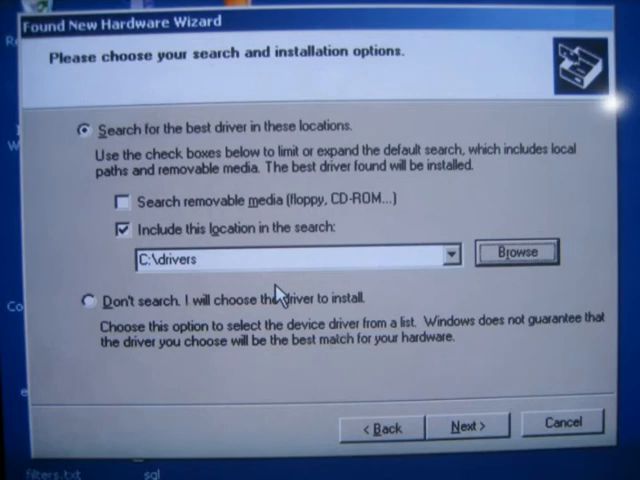
left_click(468, 425)
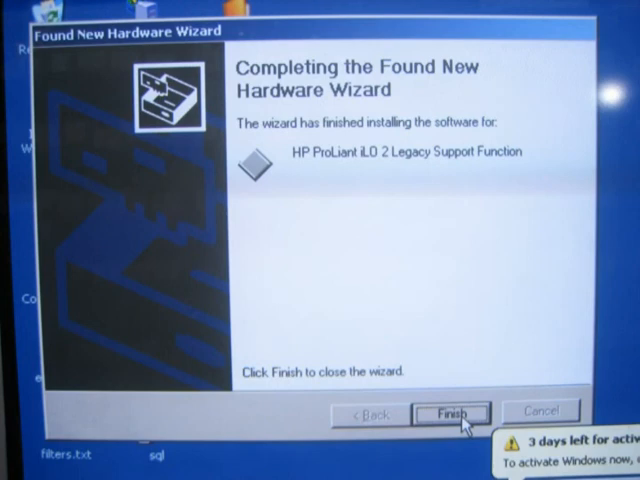
left_click(452, 412)
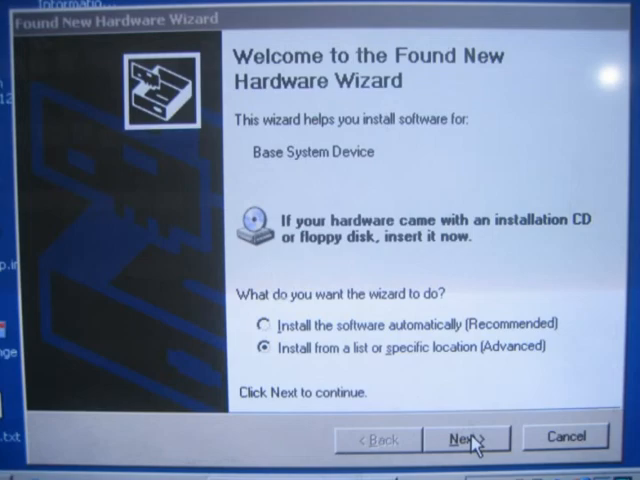
- Install iLO Management Channel, NULL IPMI Controller and NC373i drivers from C:\drivers
left_click(467, 439)
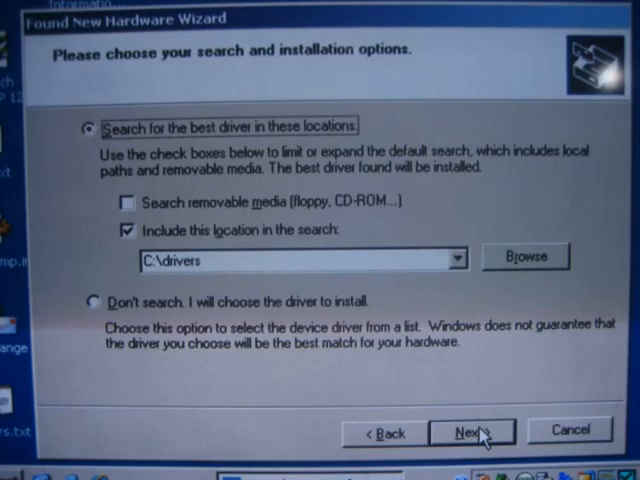
left_click(471, 432)
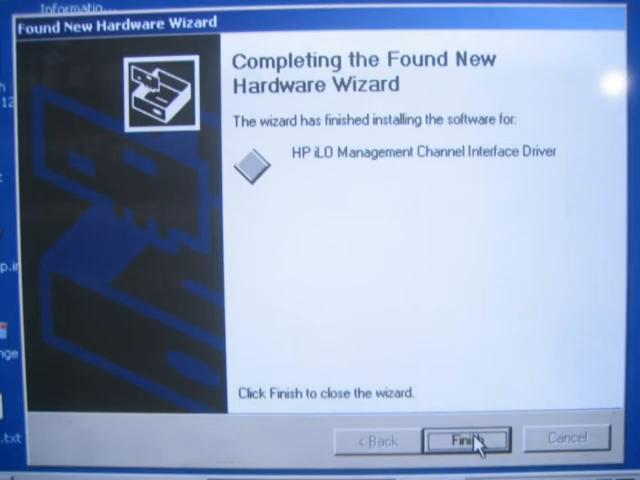
left_click(465, 439)
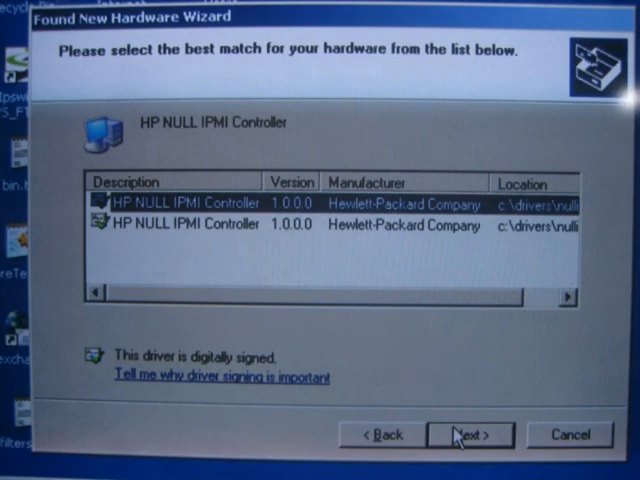
left_click(470, 434)
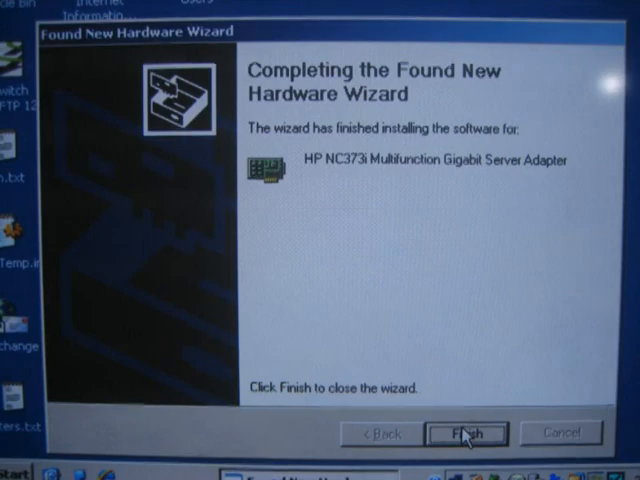
left_click(466, 433)
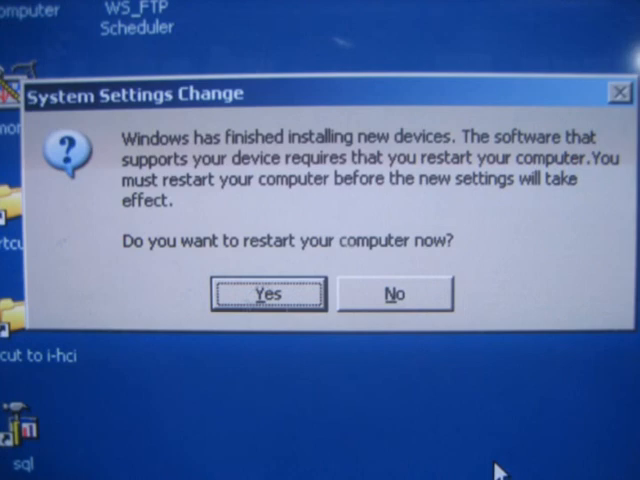
- Answer the System Settings Change restart prompt
left_click(394, 293)
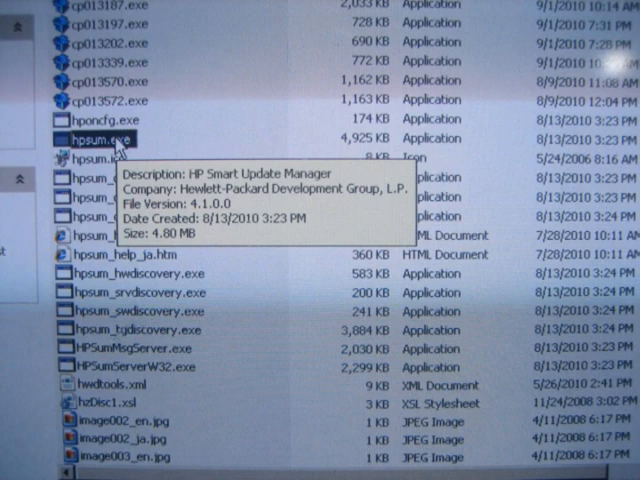
- Launch hpsum.exe from the HP support files folder
double_click(99, 136)
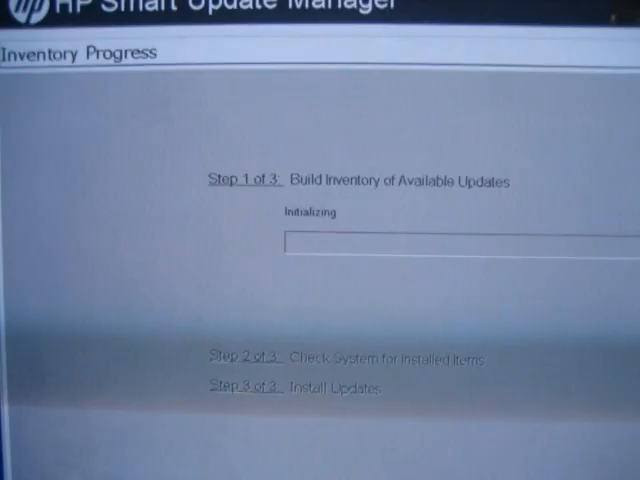